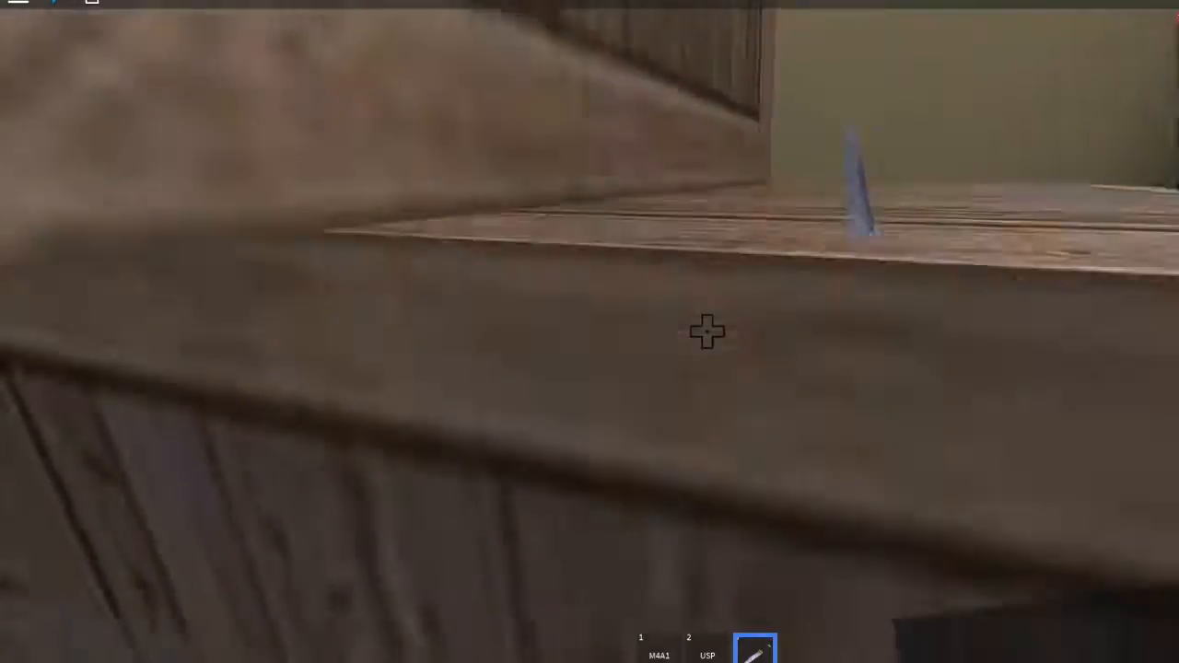
pyautogui.moveTo(708, 332)
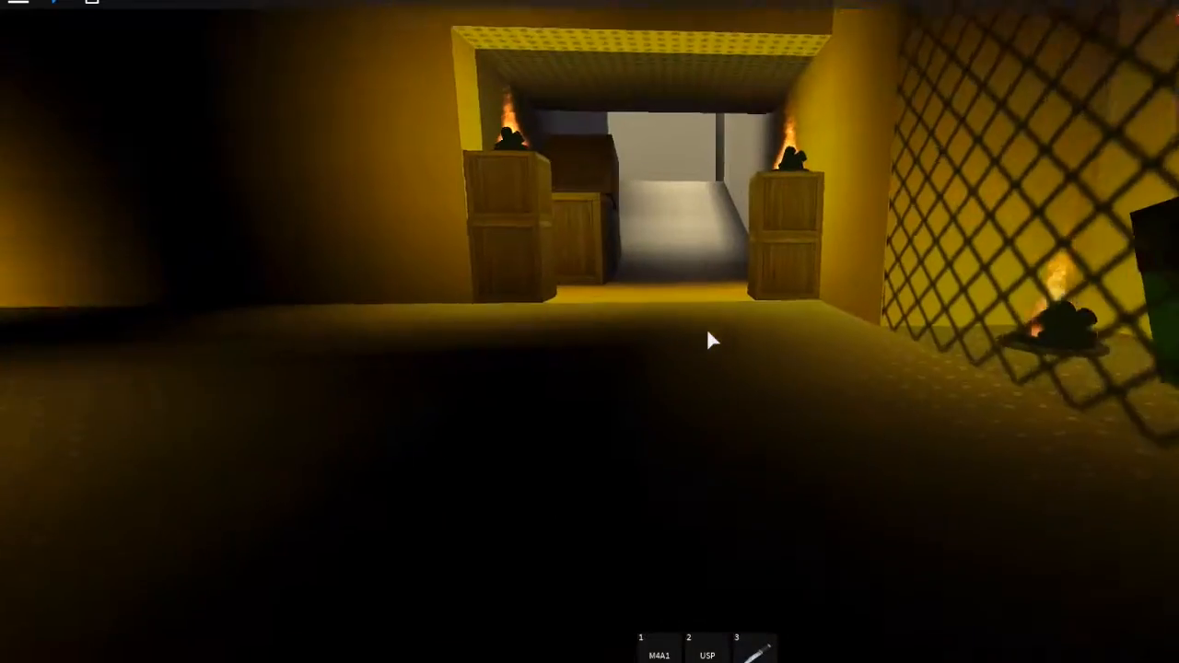
# - Re-equip the knife (slot 3) while heading into the studded grey-floored room
pyautogui.press('3')
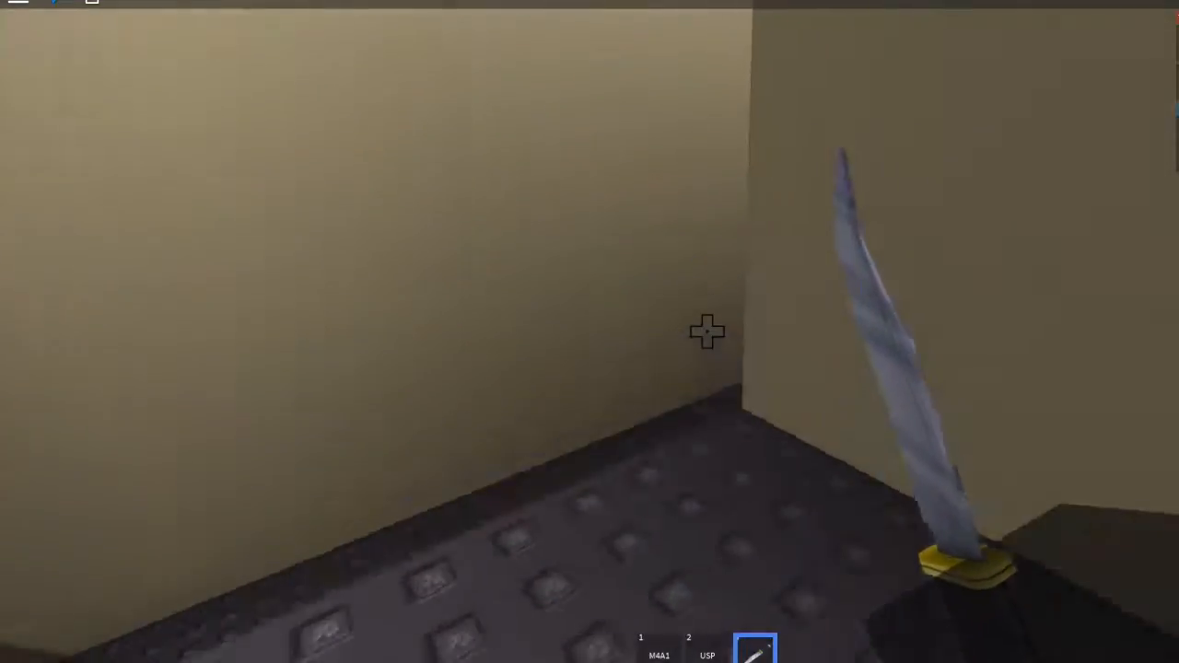
pyautogui.moveTo(708, 332)
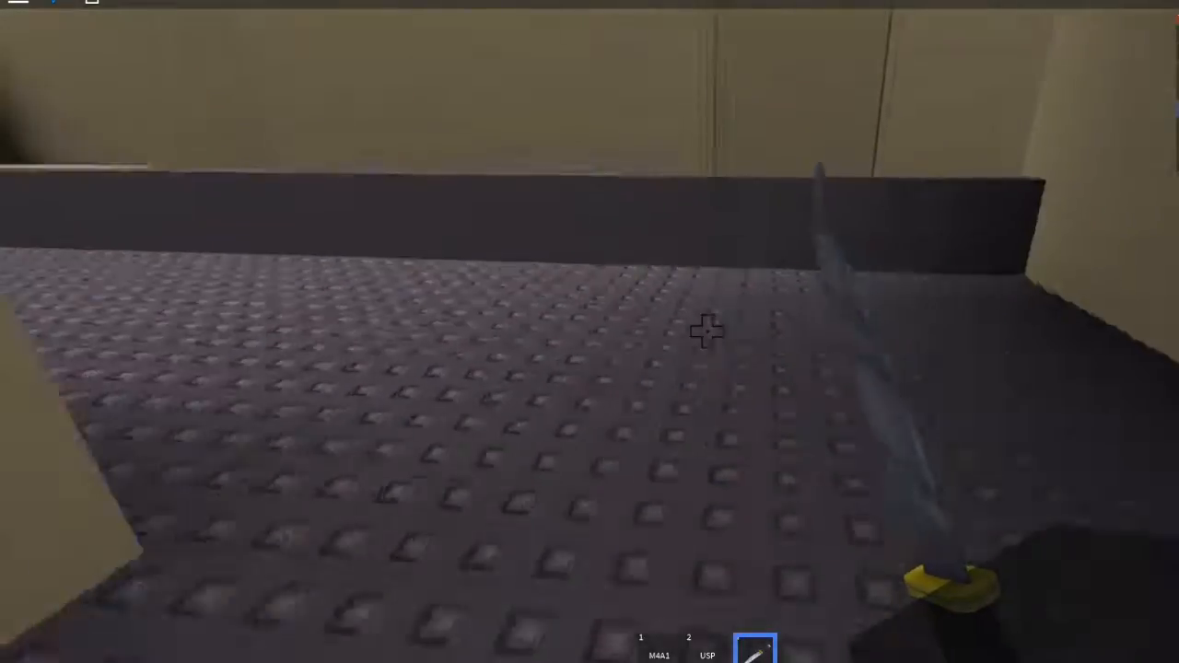